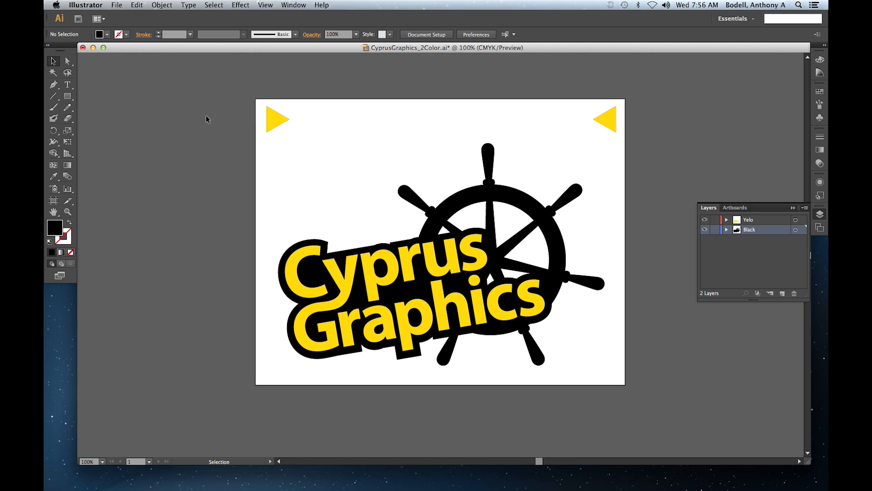
mouse_move(119, 14)
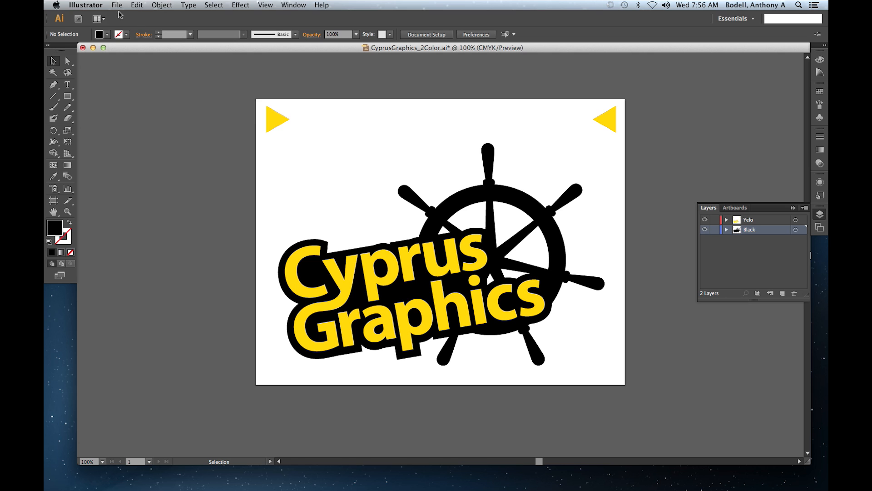
Step: Send the Cyprus Graphics logo from Illustrator via File > Cutting Master 3 > Send to Cutting Master 3
click(117, 5)
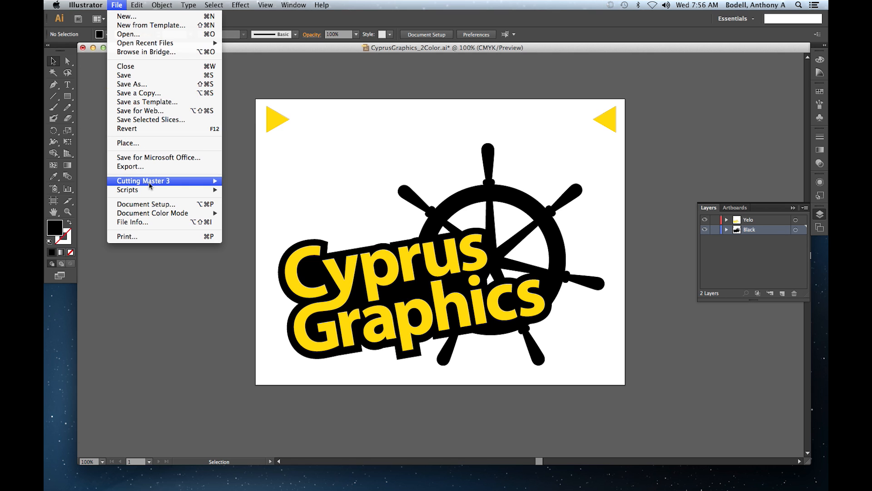
mouse_move(144, 180)
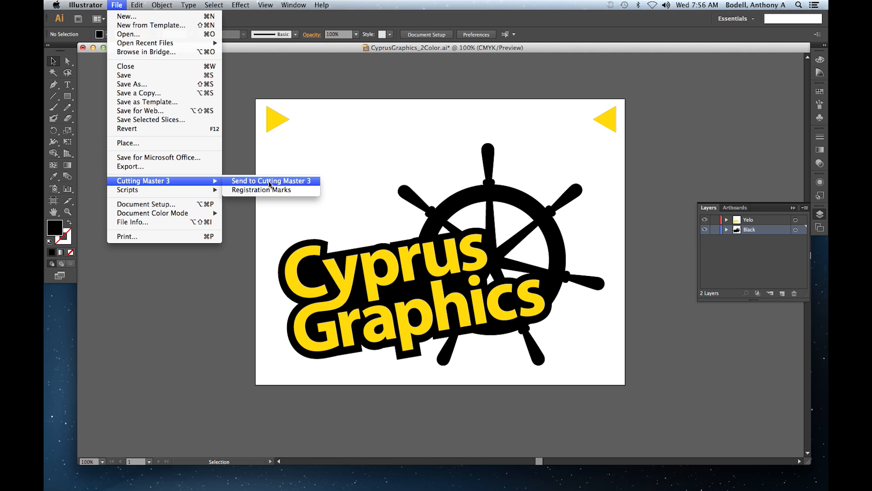
click(273, 184)
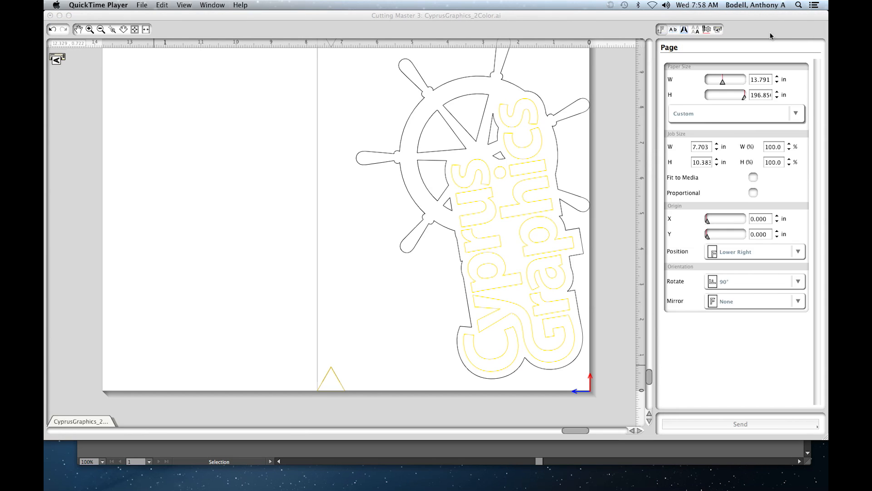
mouse_move(478, 206)
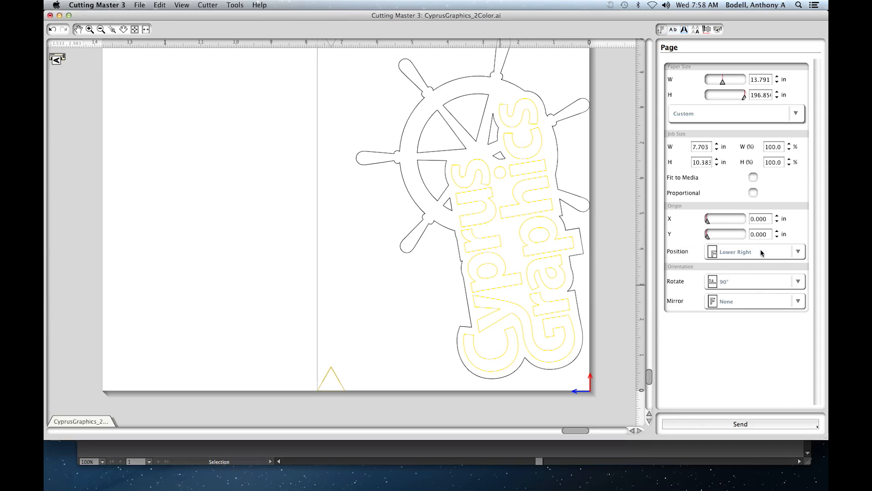
Step: Set the job Position to Center of Bottom and Rotate to 0°
click(798, 251)
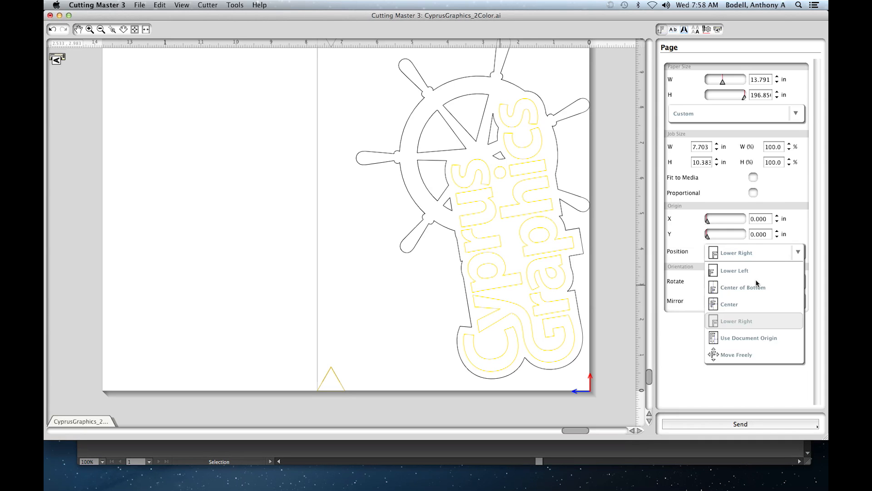
mouse_move(755, 287)
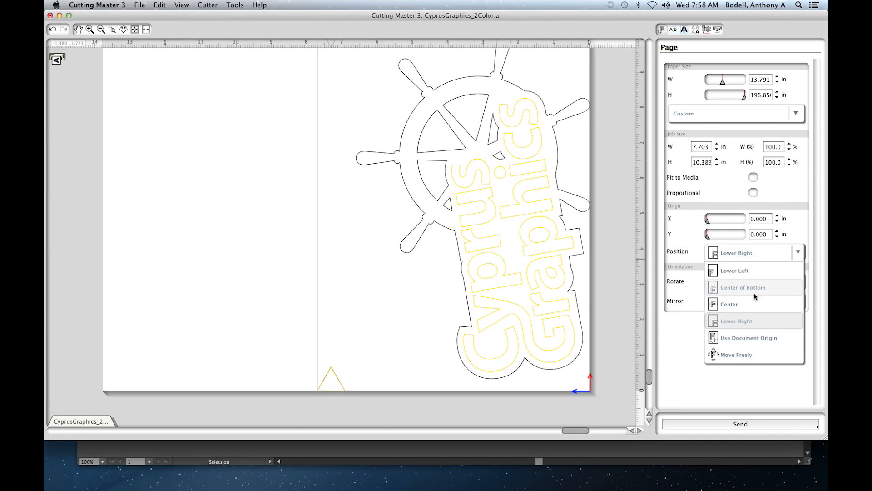
click(743, 287)
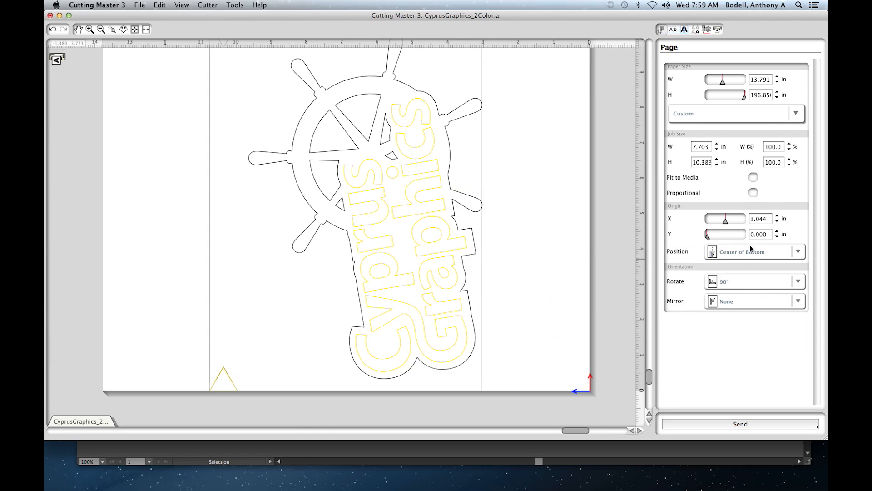
click(797, 281)
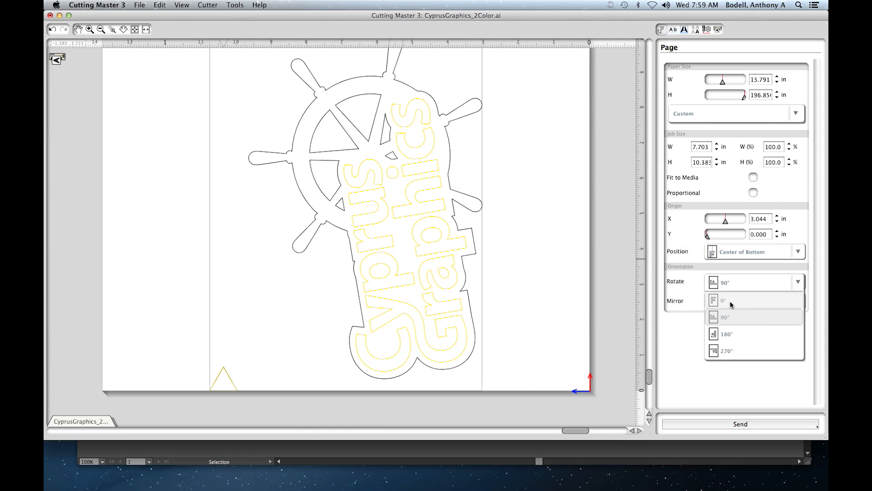
click(724, 300)
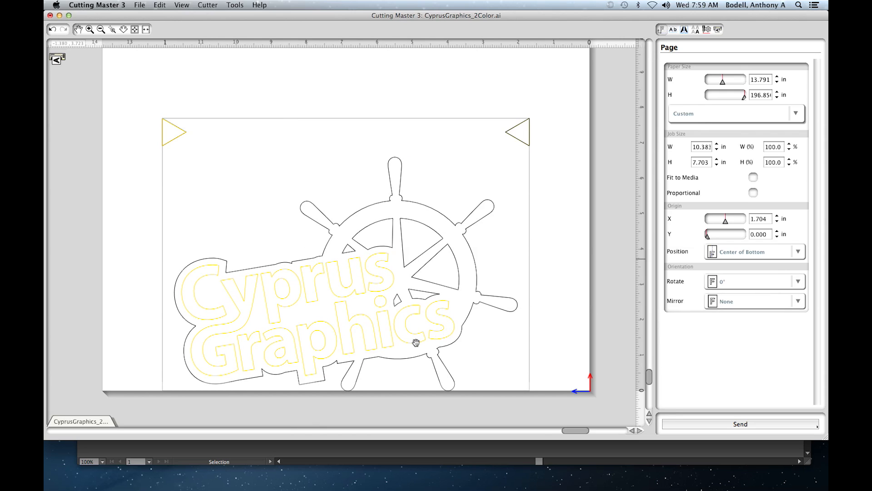
mouse_move(307, 346)
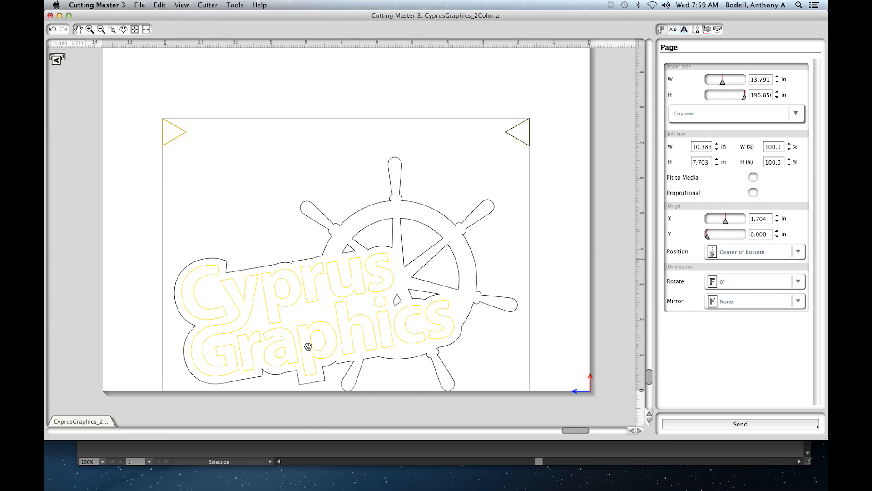
mouse_move(459, 232)
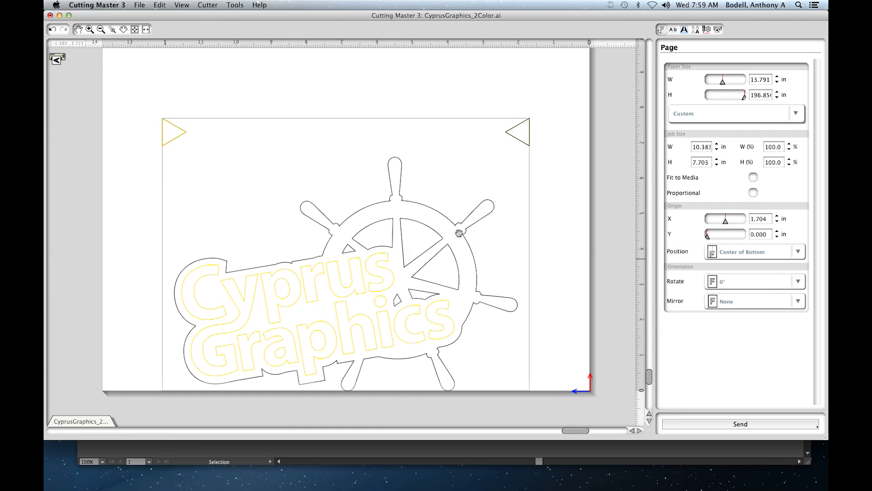
mouse_move(612, 106)
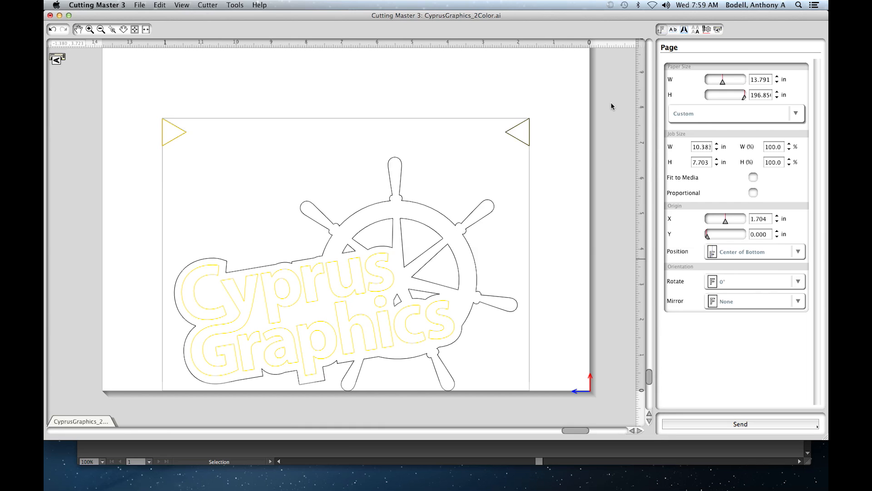
mouse_move(689, 35)
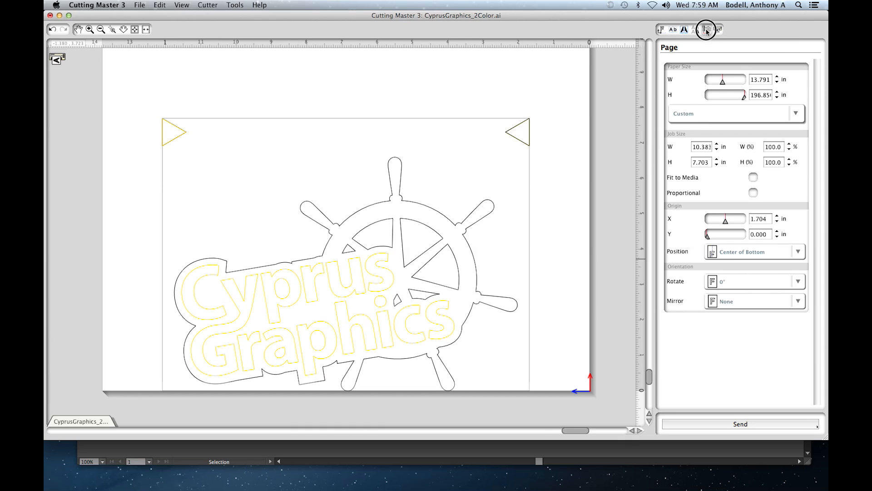
Step: Set Apply Conditions to By Layer in the Configure Cut Job settings
click(707, 30)
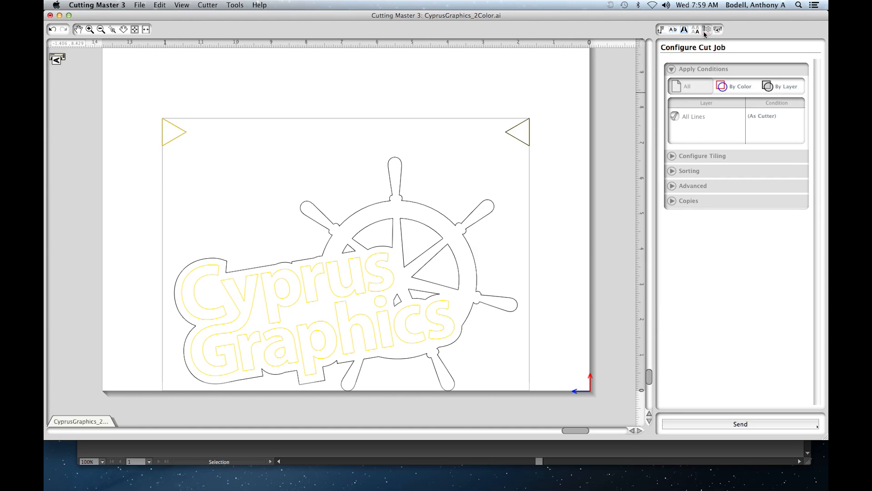
mouse_move(741, 68)
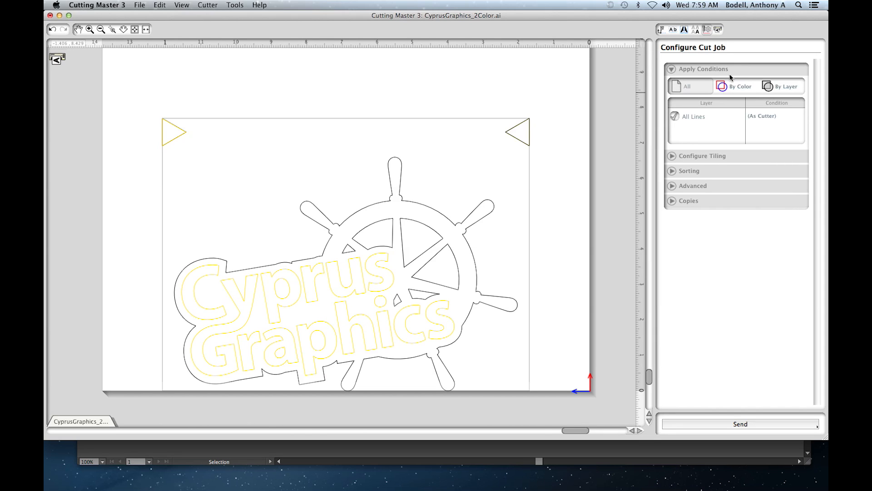
mouse_move(778, 92)
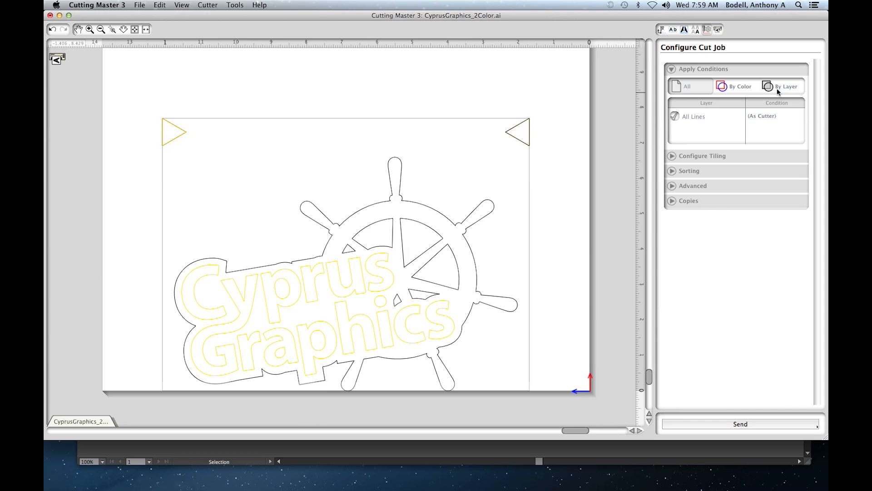
click(739, 87)
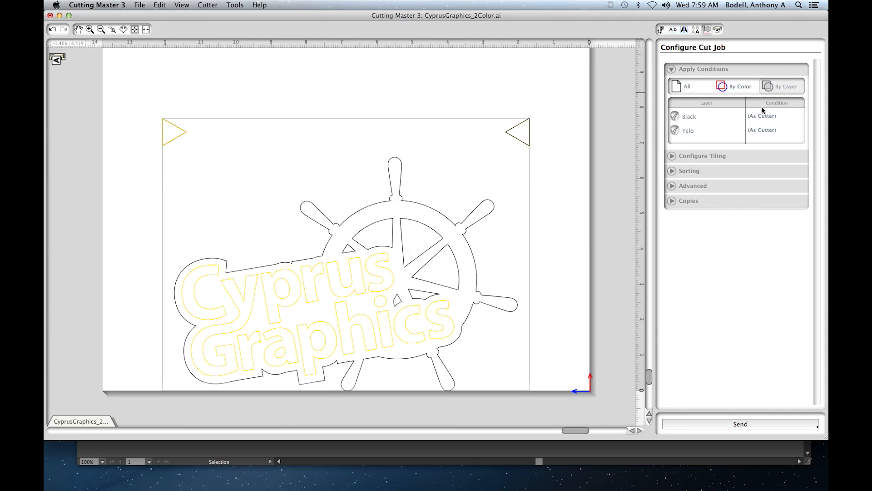
mouse_move(737, 132)
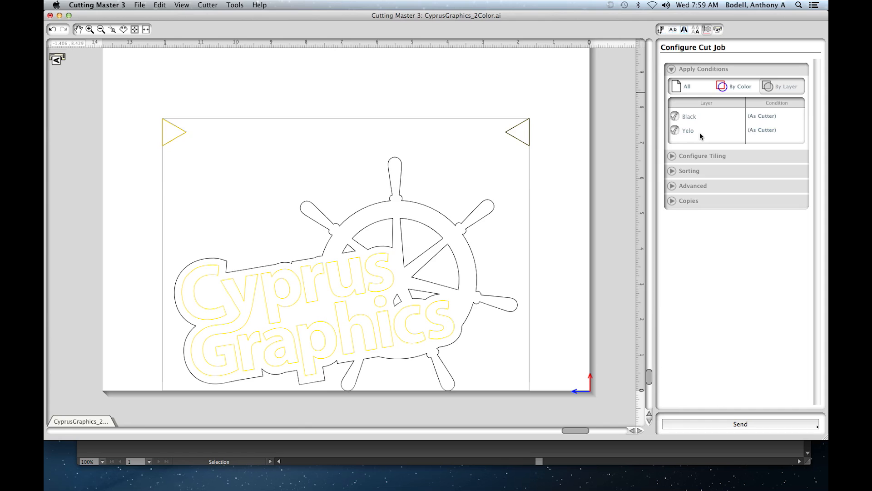
mouse_move(700, 138)
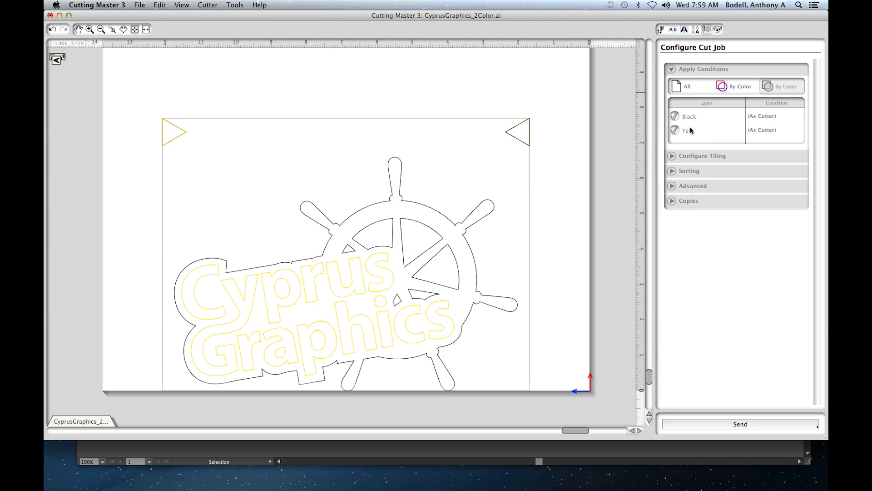
mouse_move(693, 126)
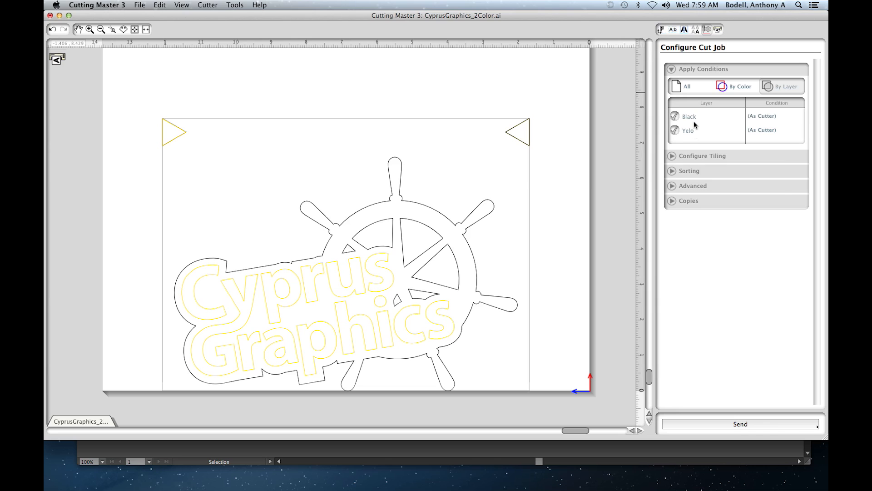
mouse_move(694, 123)
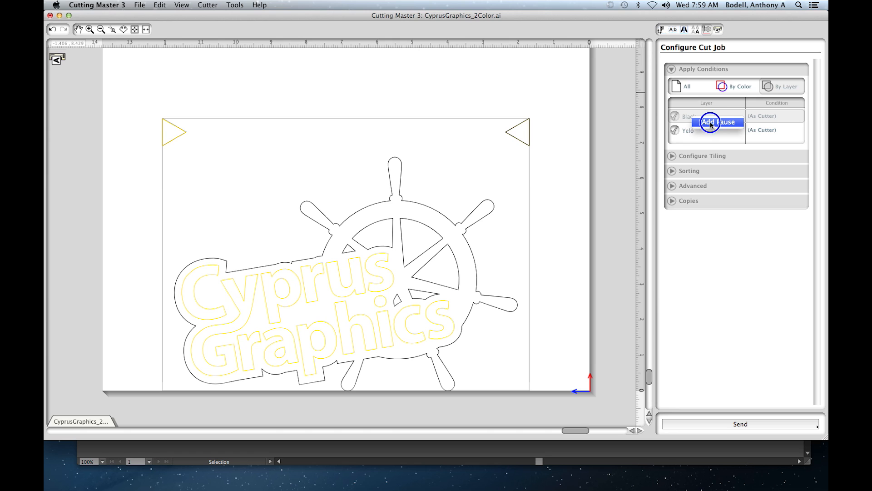
Step: Add a pause after the Black layer, before the Yelo layer
click(718, 122)
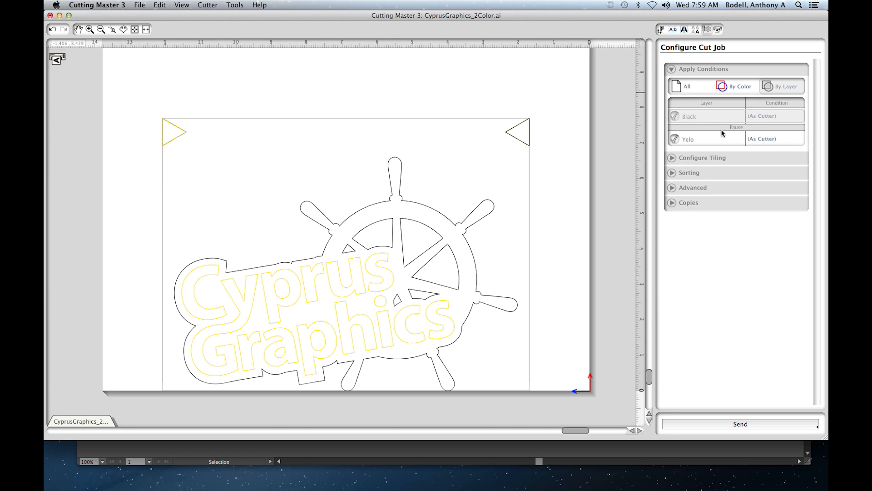
mouse_move(731, 133)
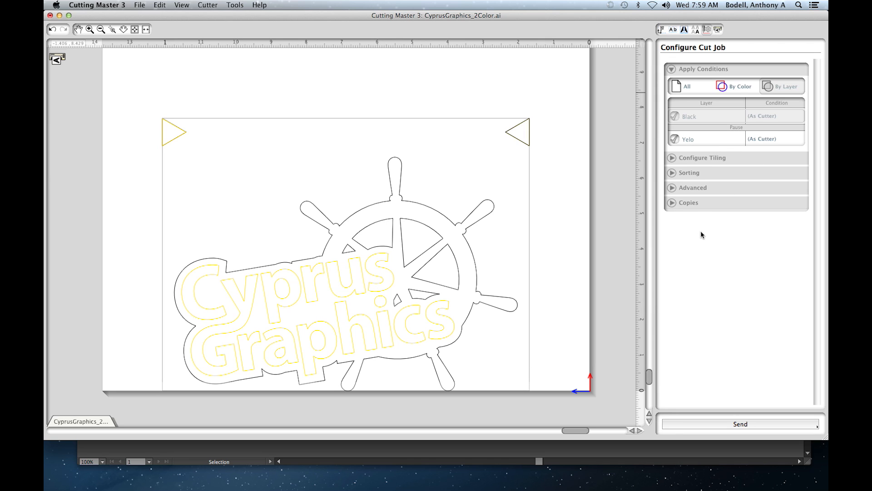
mouse_move(699, 232)
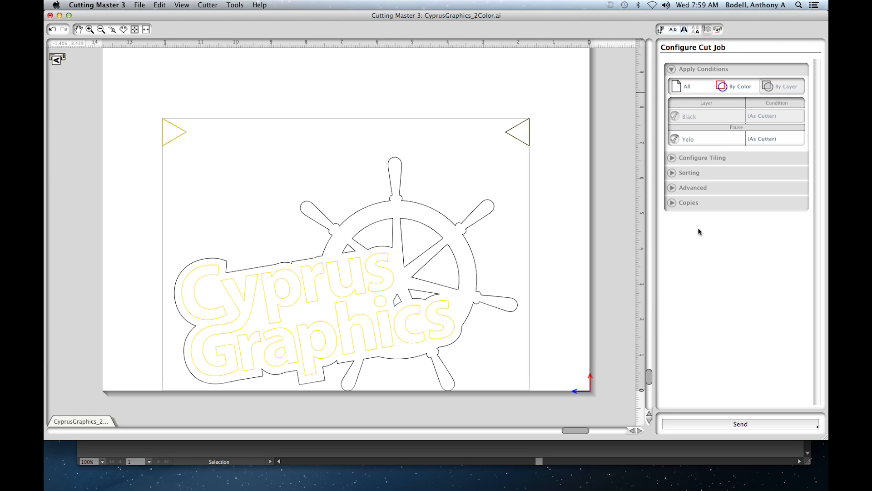
mouse_move(700, 232)
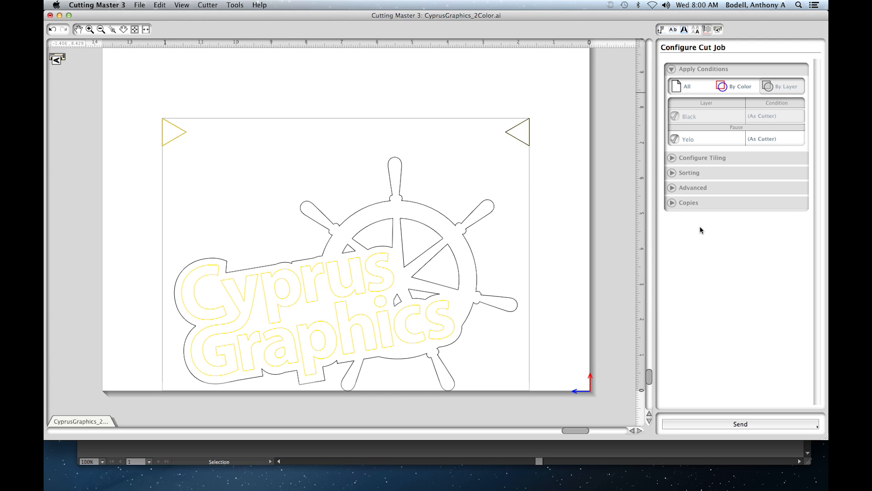
mouse_move(714, 172)
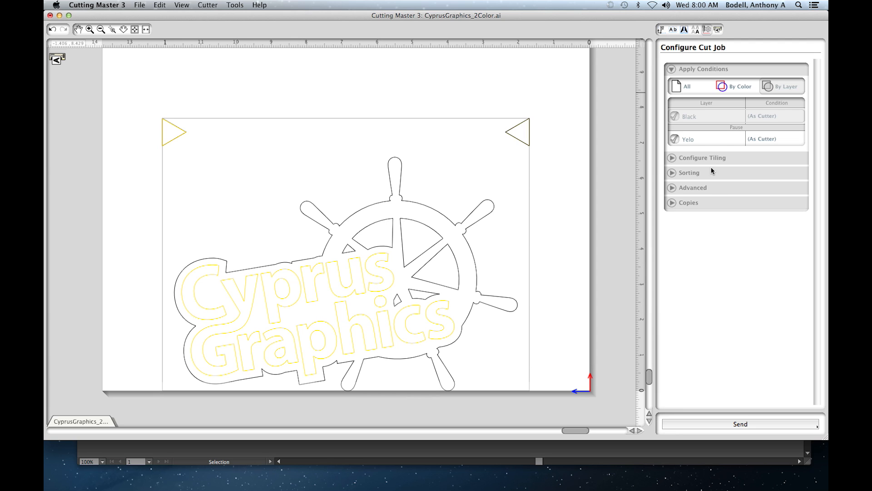
mouse_move(712, 150)
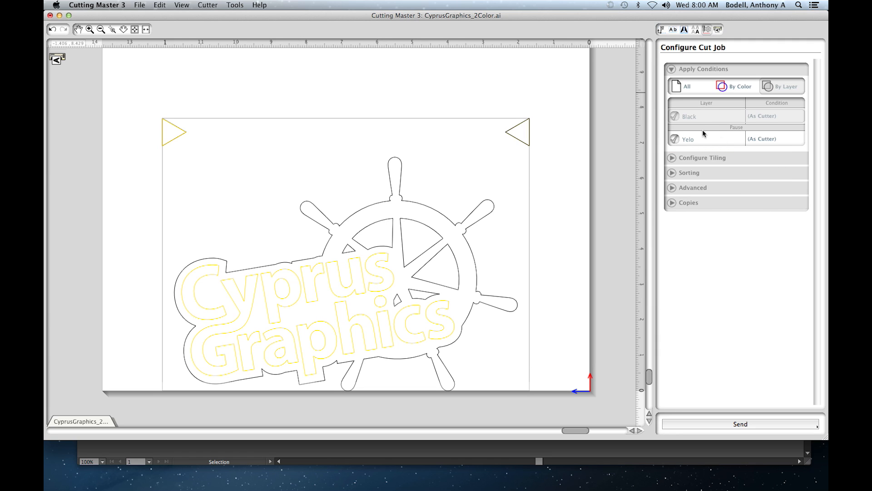
mouse_move(709, 138)
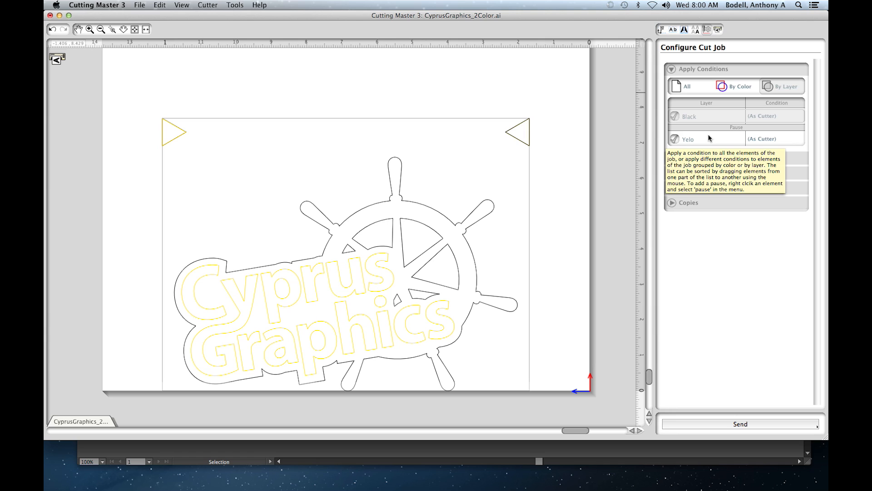
mouse_move(712, 137)
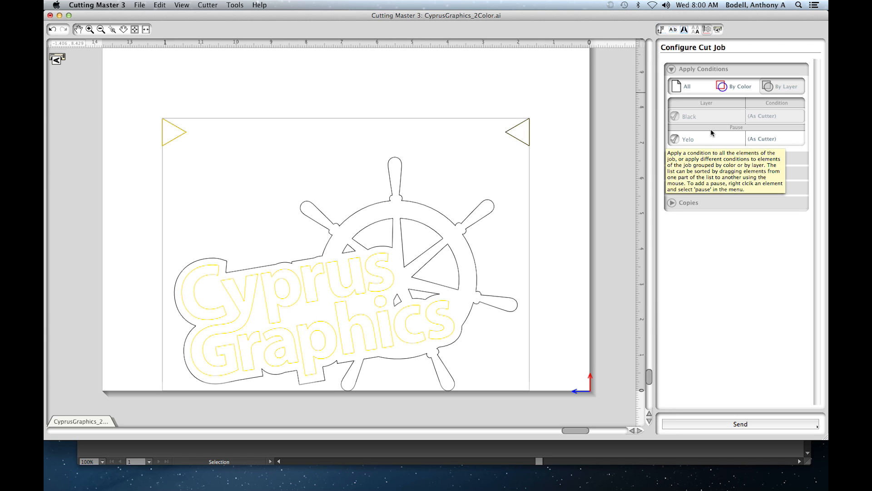